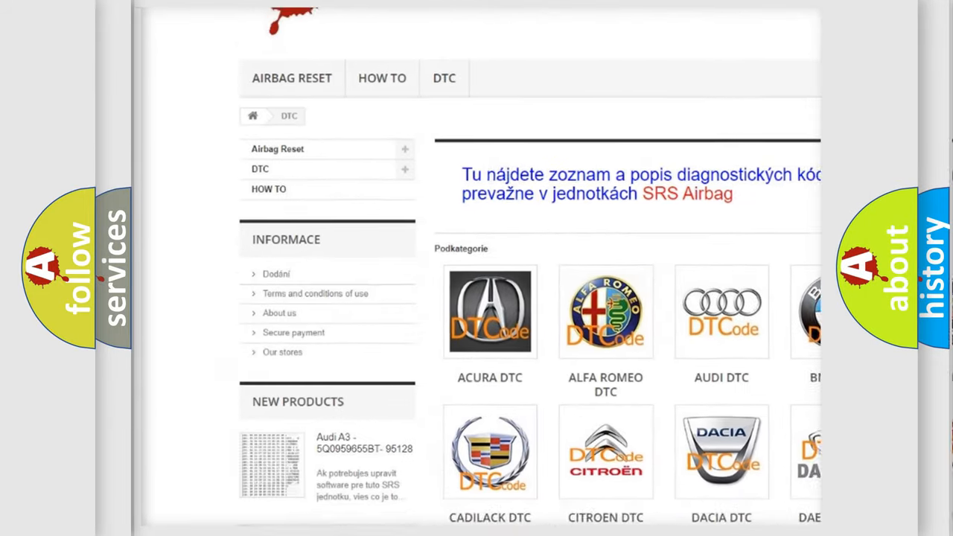
scroll(down, 3)
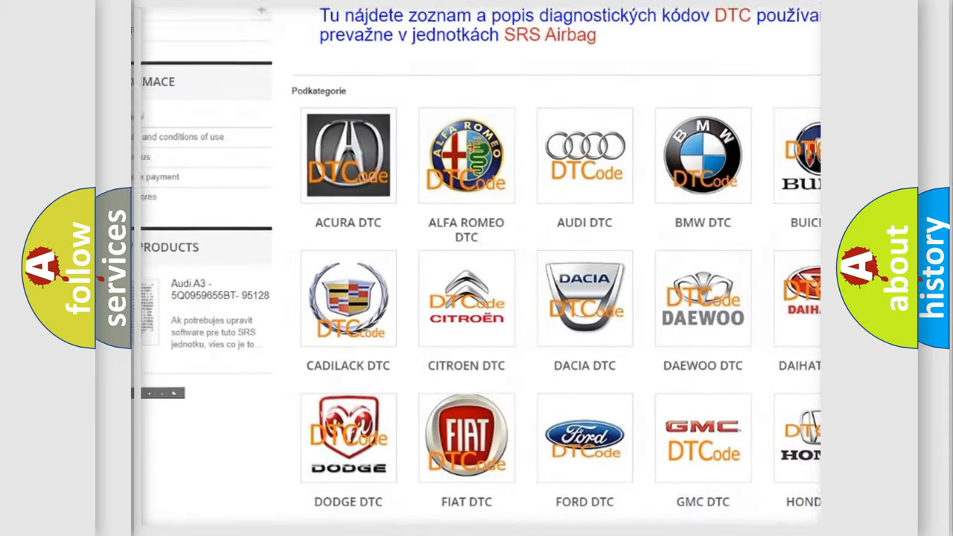
scroll(down, 3)
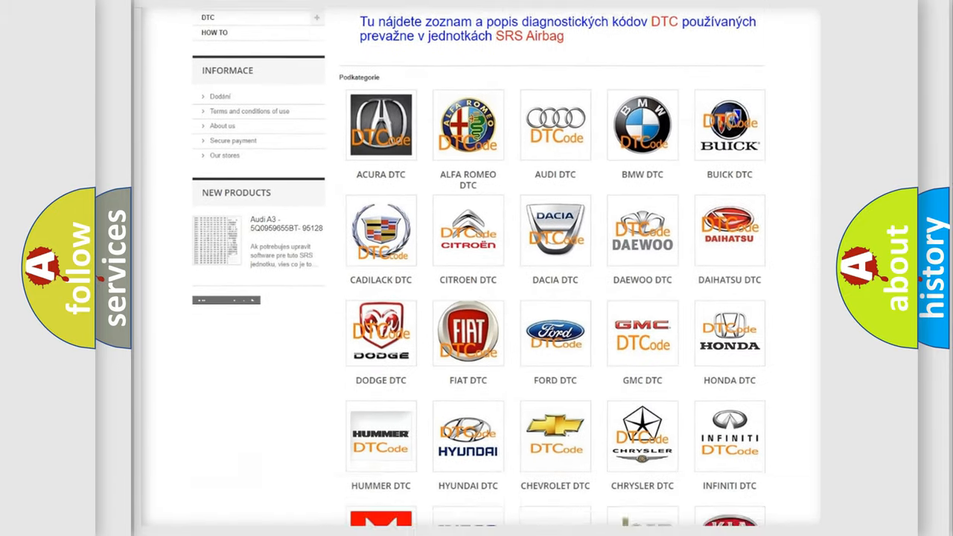
scroll(down, 3)
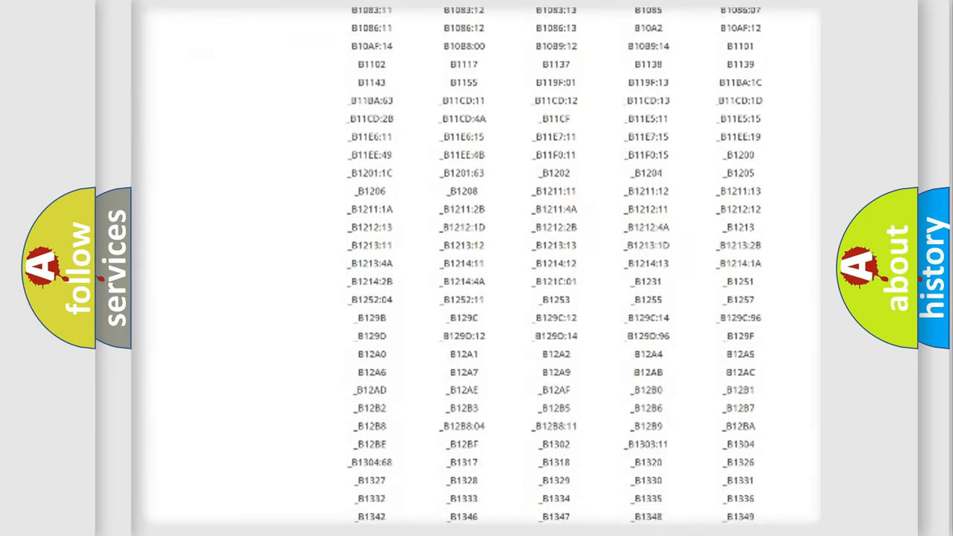
scroll(down, 3)
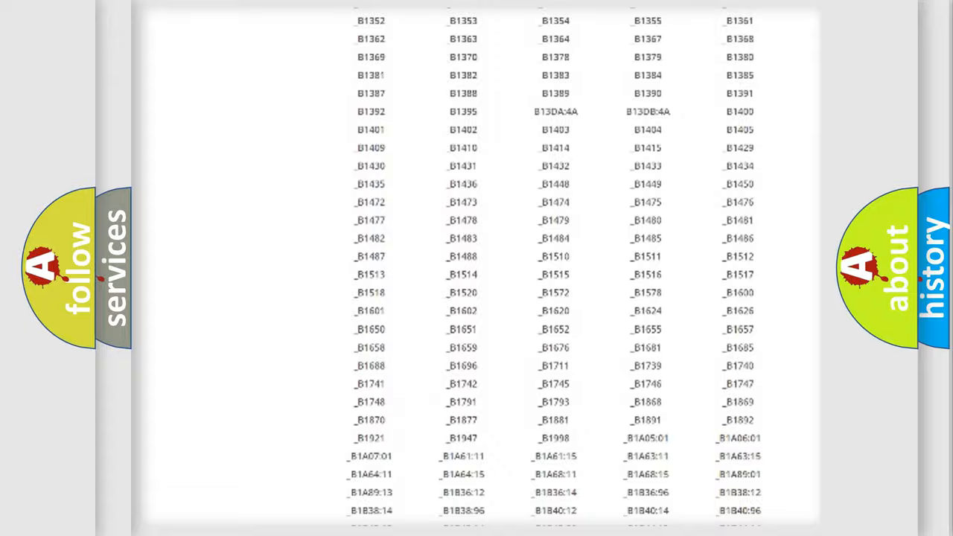